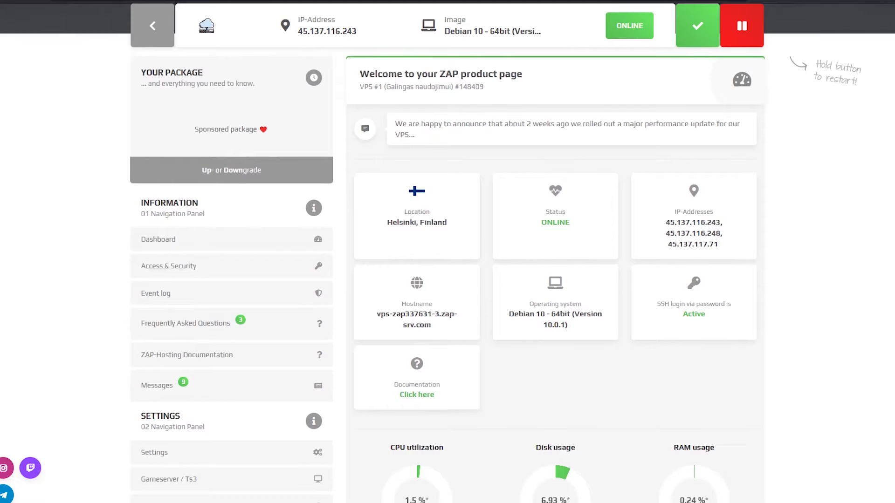
# - Scroll down through the VPS dashboard and back up
pyautogui.scroll(-3)
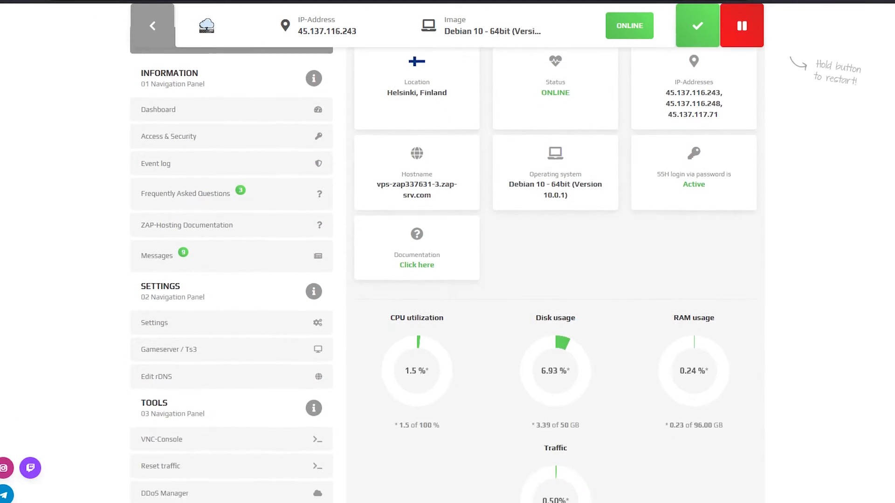
pyautogui.scroll(-3)
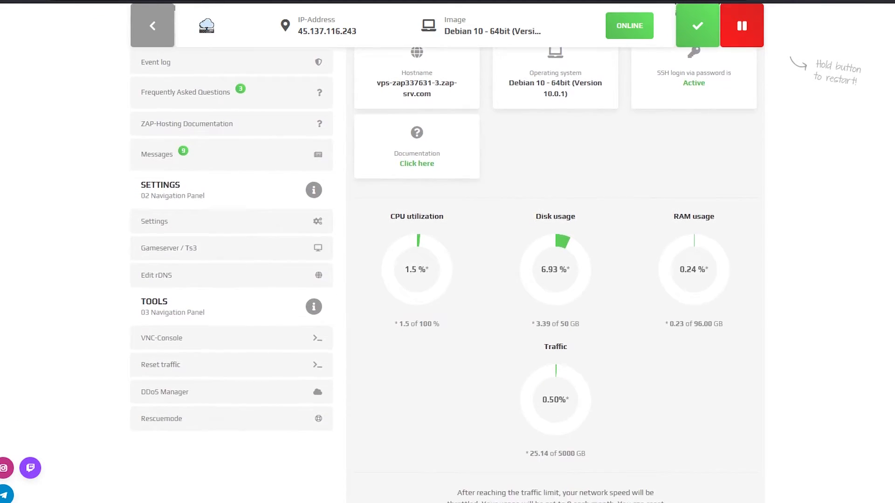
pyautogui.scroll(3)
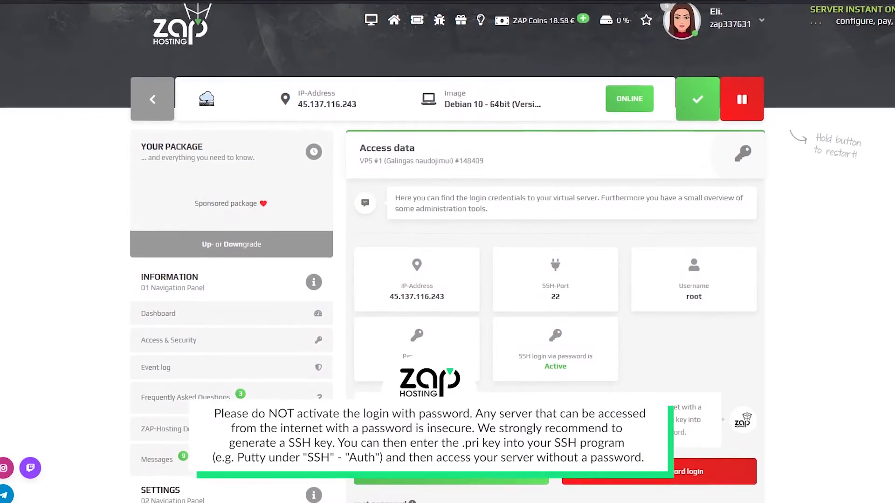
# - Scroll the Access data page to the approved keys list and open the event log
pyautogui.scroll(-3)
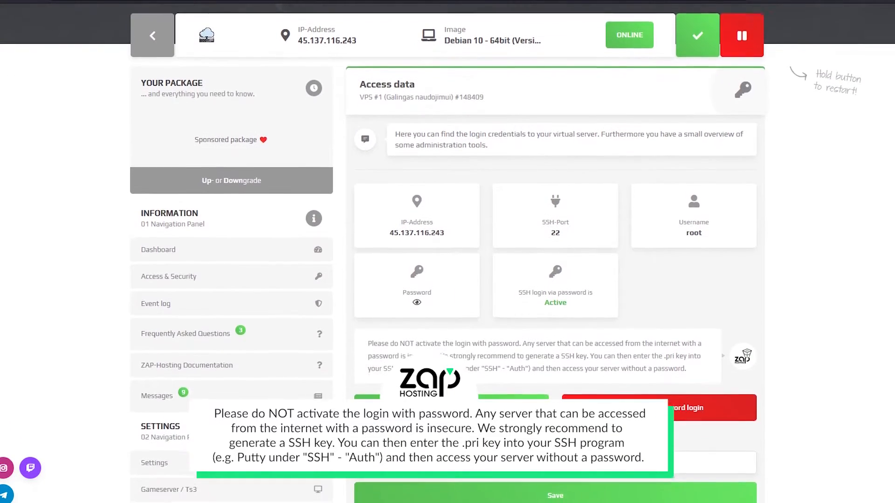
pyautogui.scroll(-3)
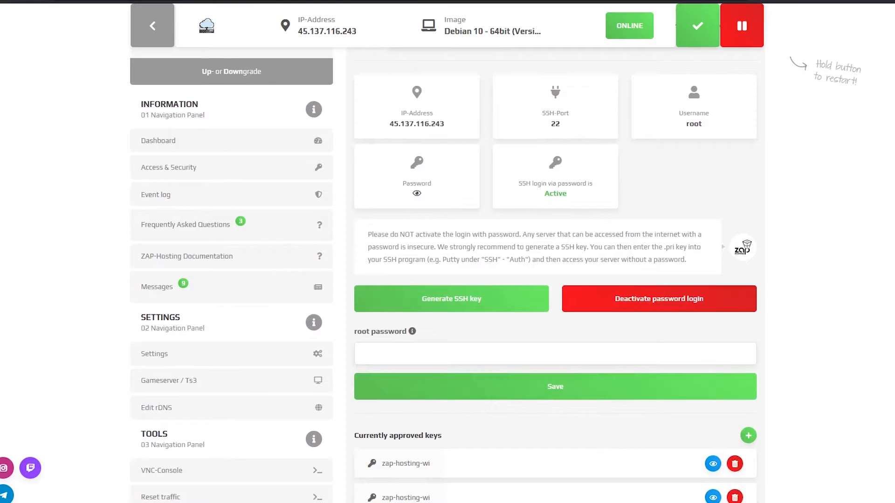
pyautogui.scroll(-3)
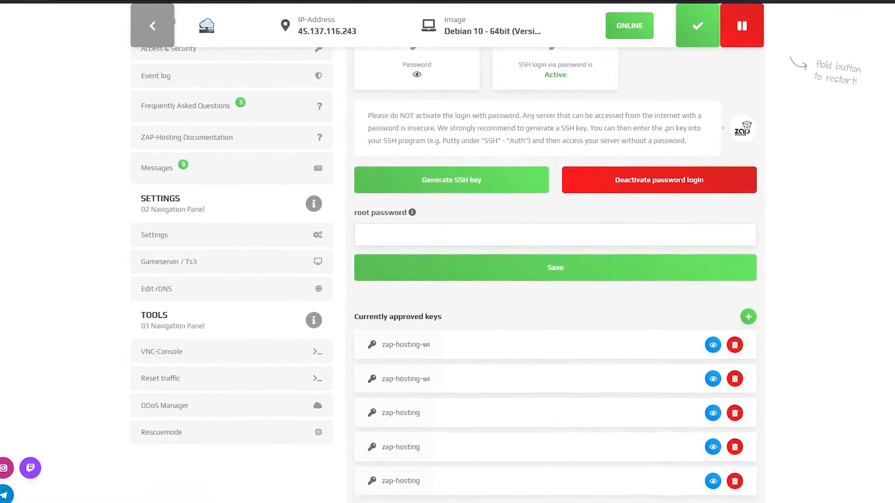
pyautogui.click(156, 76)
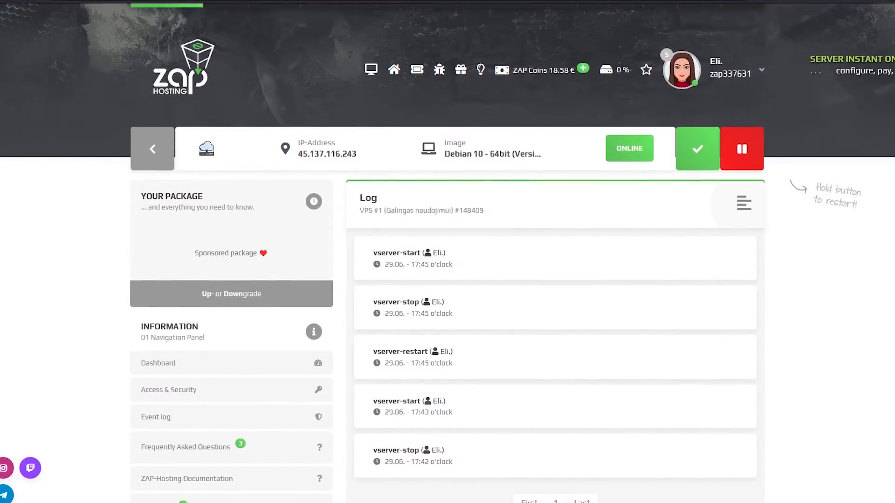
pyautogui.scroll(-3)
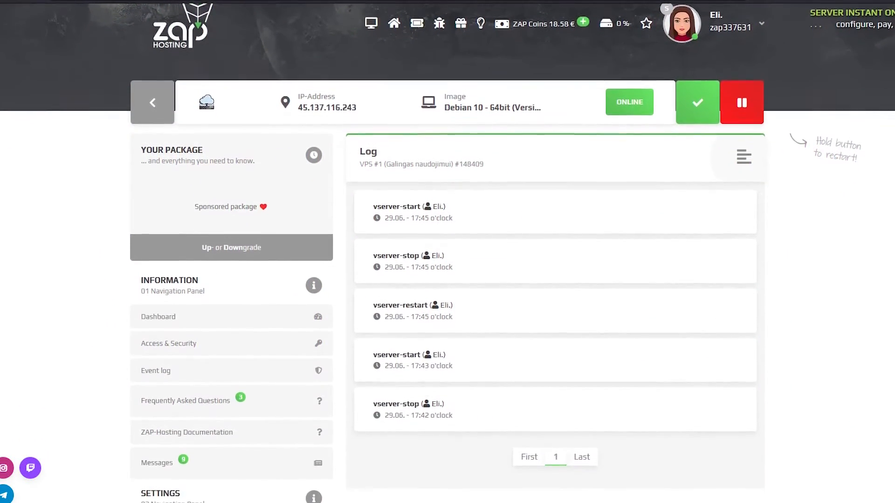
pyautogui.scroll(-3)
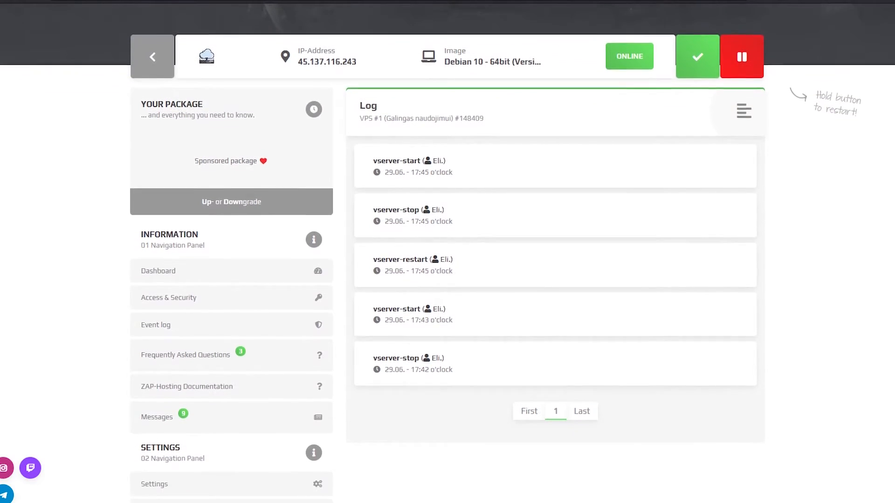
pyautogui.scroll(-3)
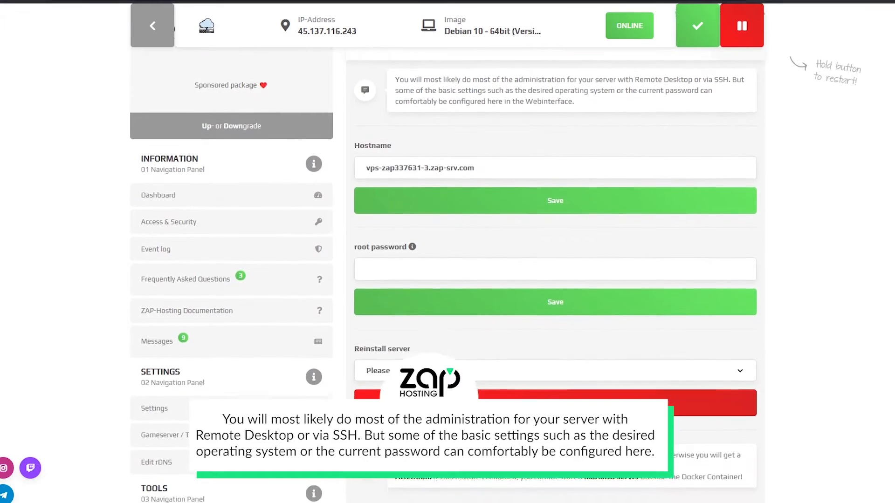
# - Scroll down the Settings page past hostname, root password and reinstall options
pyautogui.scroll(-3)
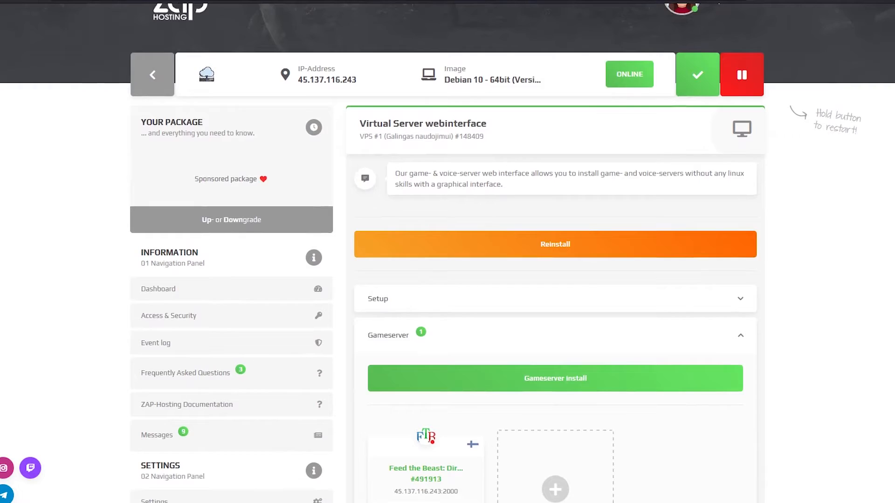
# - Scroll past the Gameserver, Voiceserver and Sinusbot sections and open VNC-Console
pyautogui.scroll(-3)
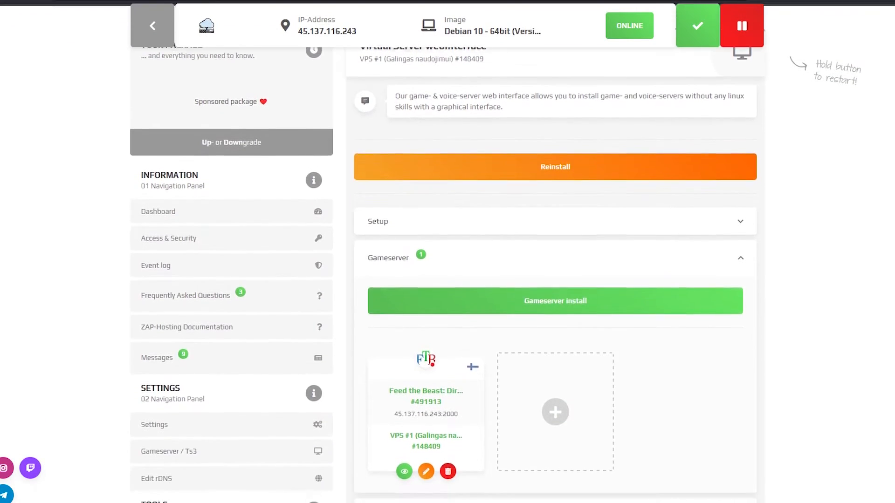
pyautogui.scroll(-3)
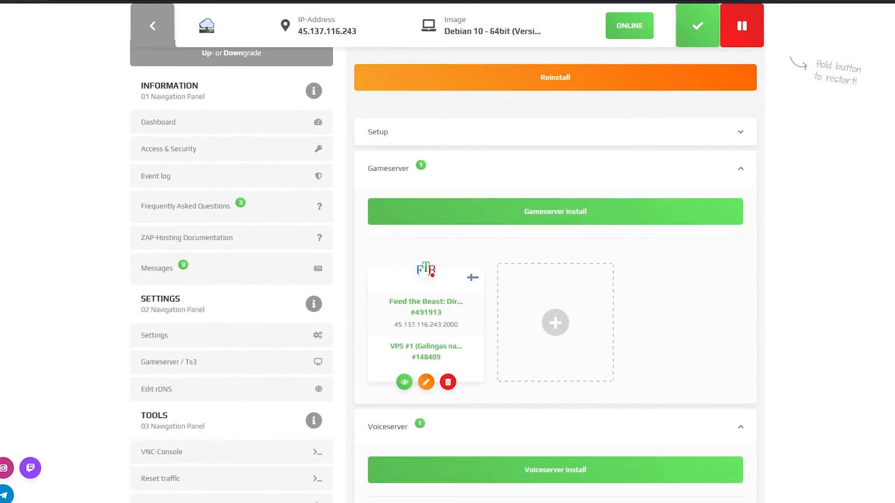
pyautogui.scroll(-3)
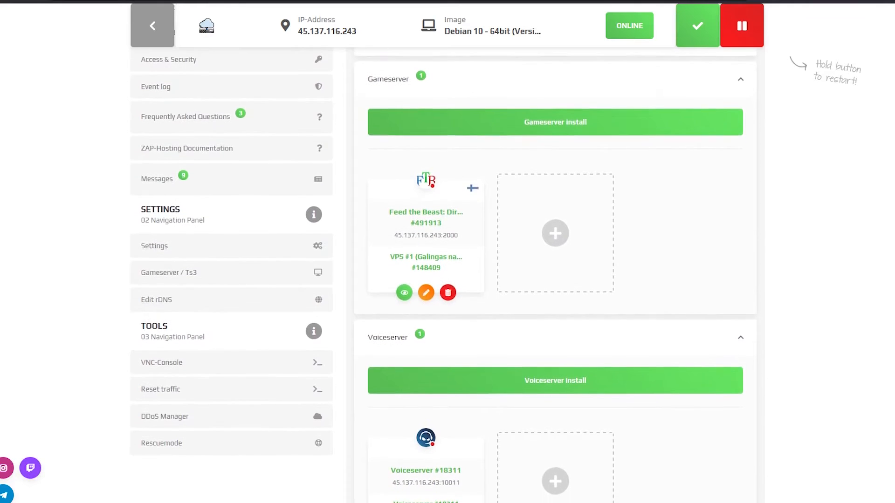
pyautogui.scroll(-3)
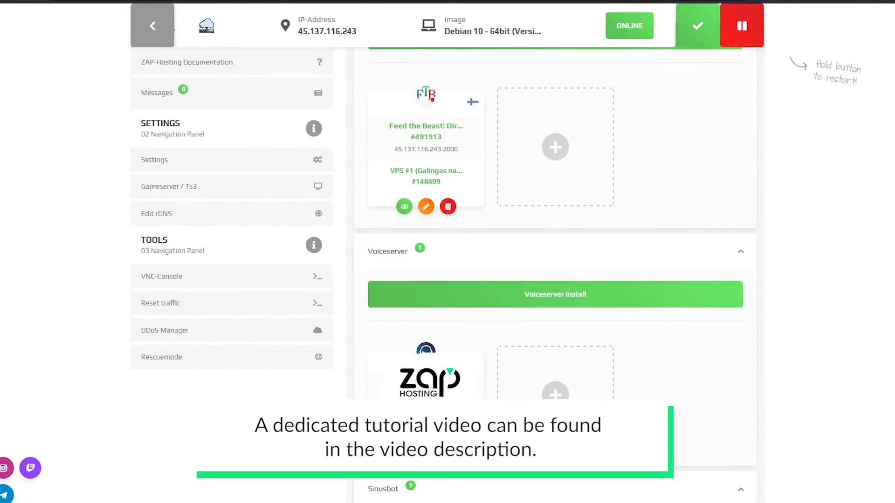
pyautogui.scroll(-3)
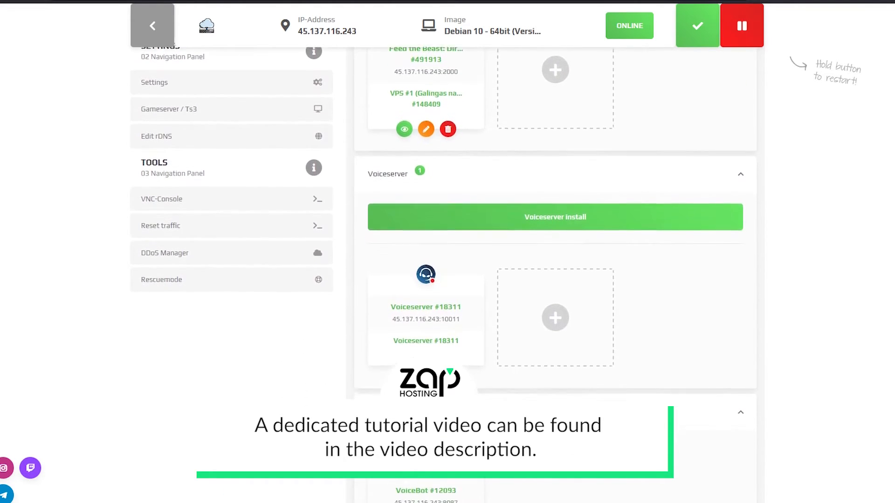
pyautogui.scroll(-3)
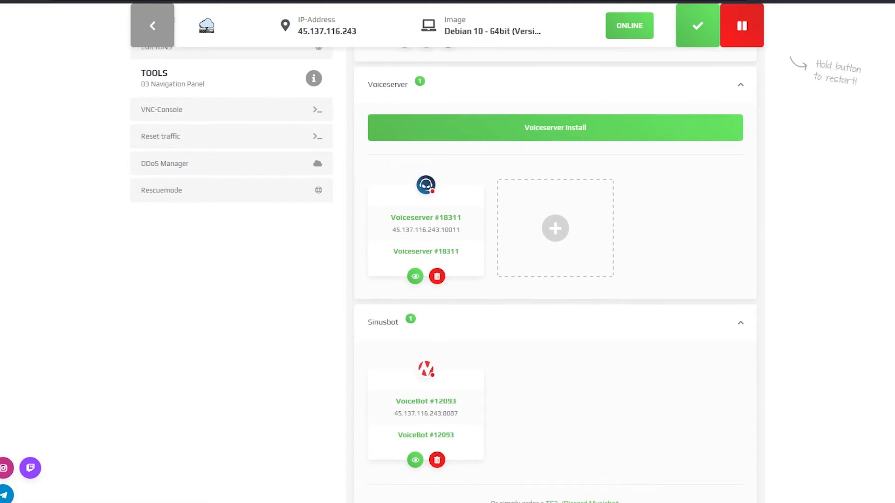
pyautogui.click(161, 109)
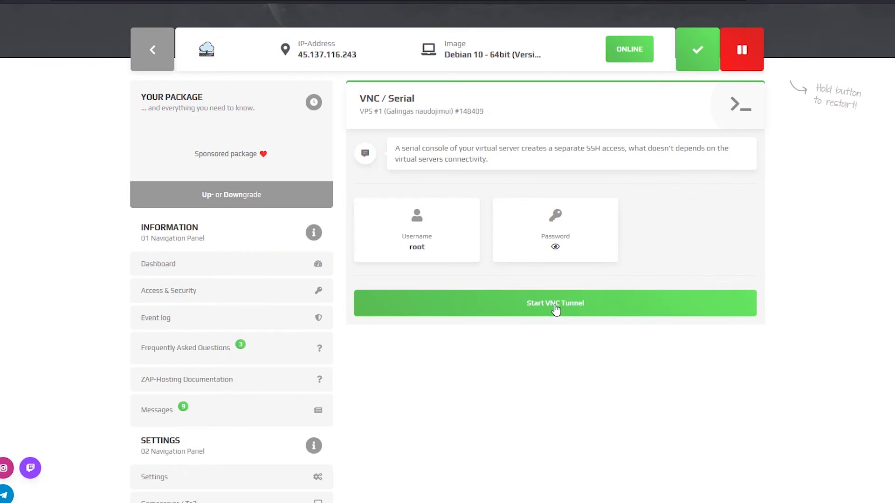
# - Start the VNC tunnel to the server
pyautogui.click(553, 303)
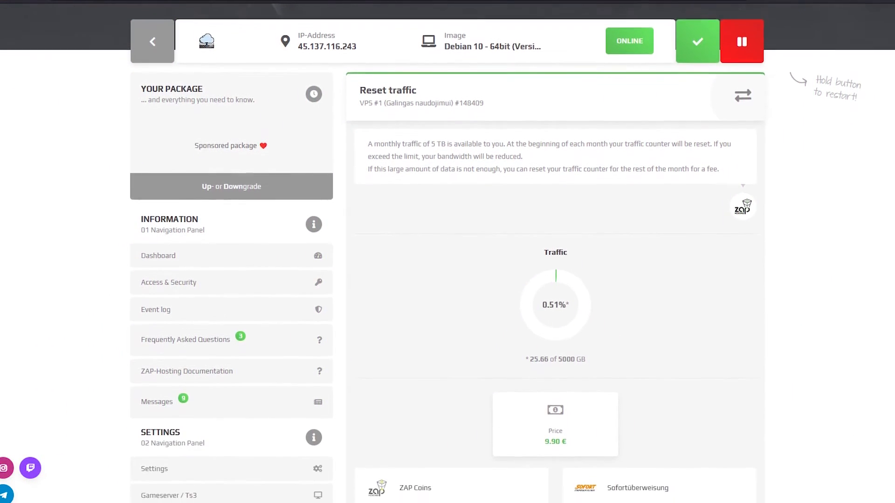
# - Scroll the Reset traffic page to view the payment options
pyautogui.scroll(-3)
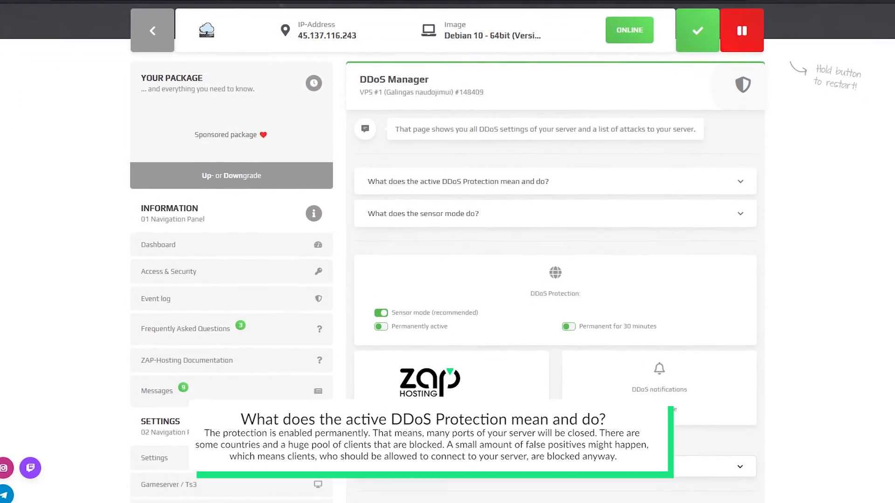
# - Scroll the DDoS Manager page and expand the Incoming DDoS attacks list
pyautogui.scroll(-3)
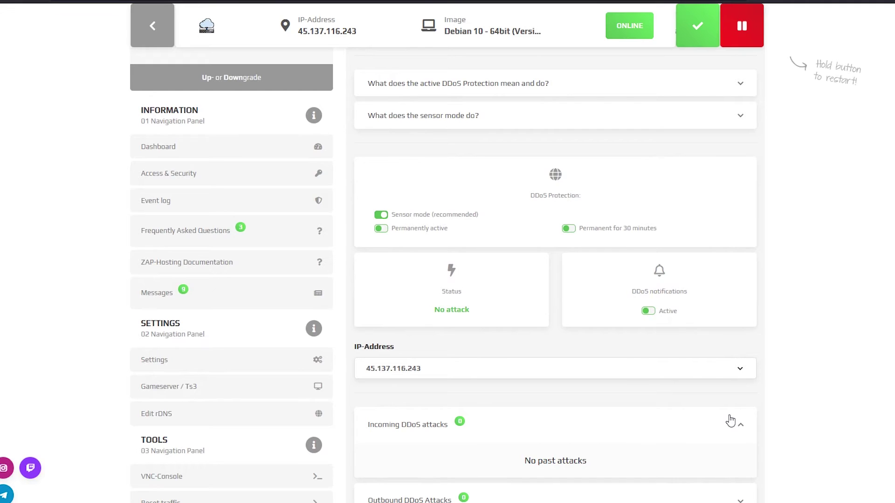
pyautogui.click(648, 310)
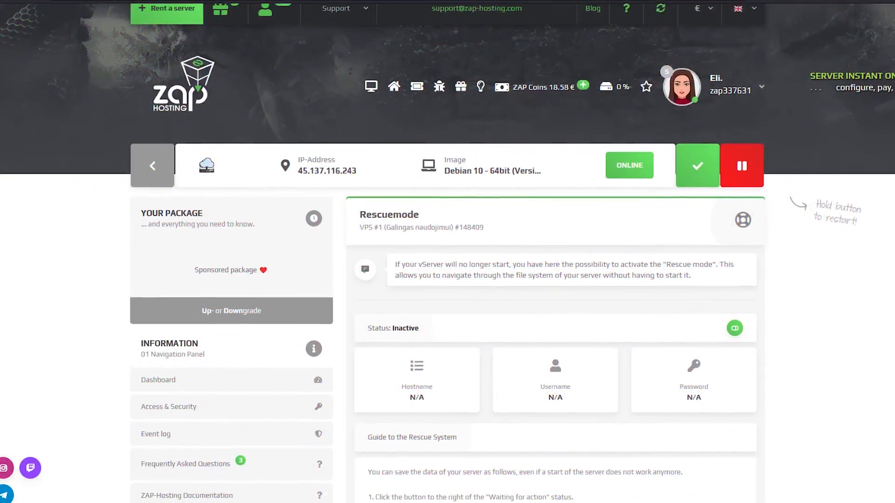
# - Scroll down through the Rescue System guide
pyautogui.scroll(-3)
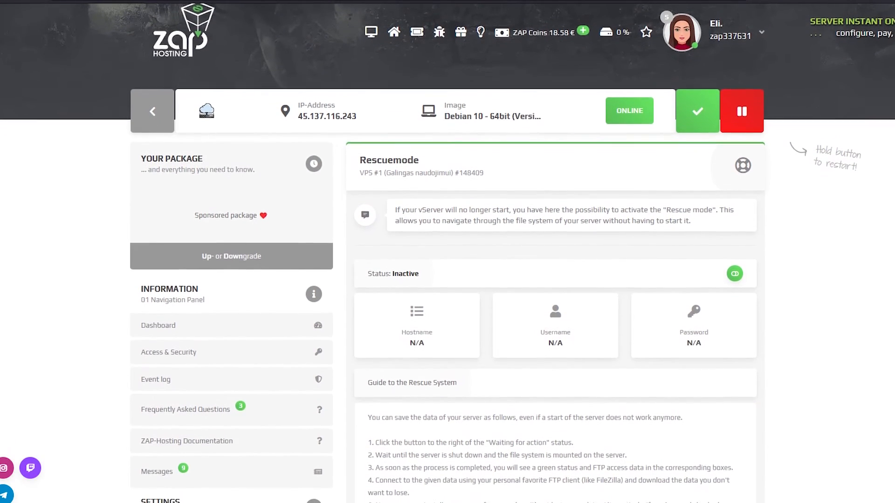
pyautogui.scroll(-3)
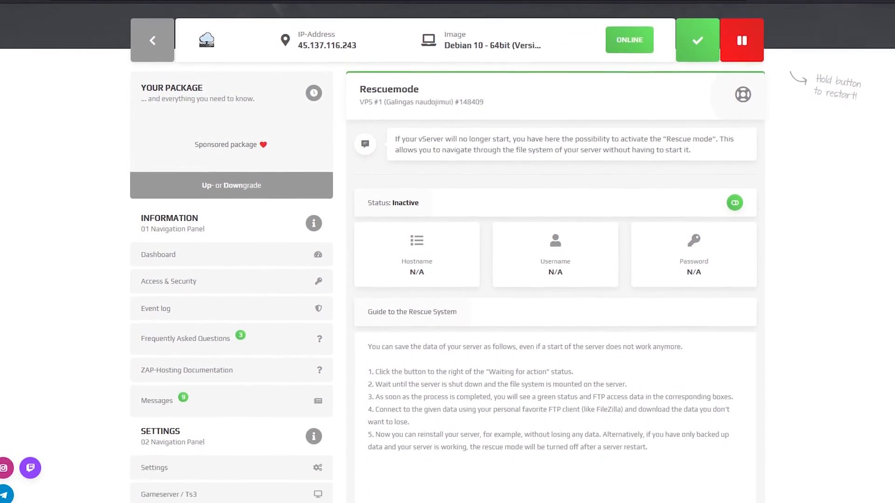
pyautogui.scroll(-3)
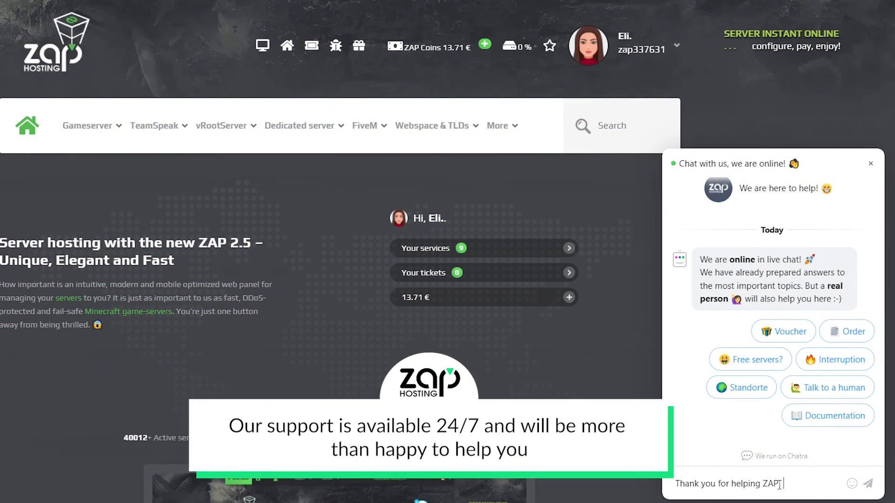
# - Send the typed thank-you message to ZAP support in the live chat
pyautogui.click(868, 483)
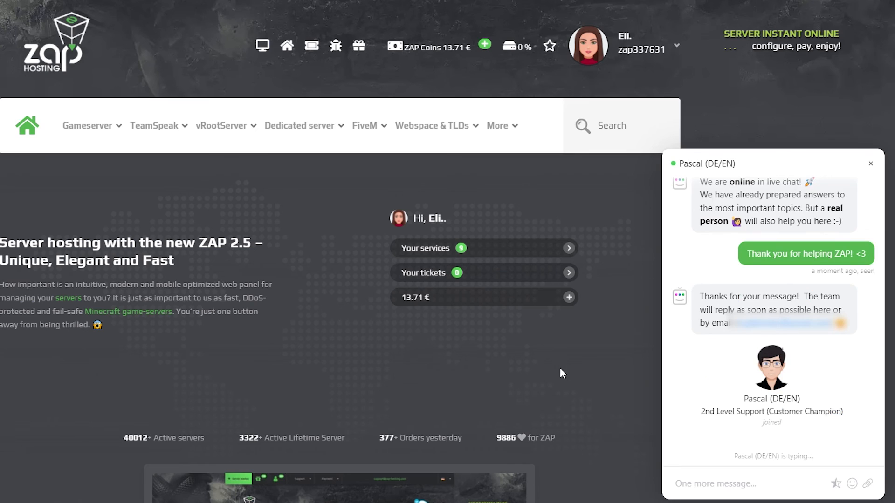